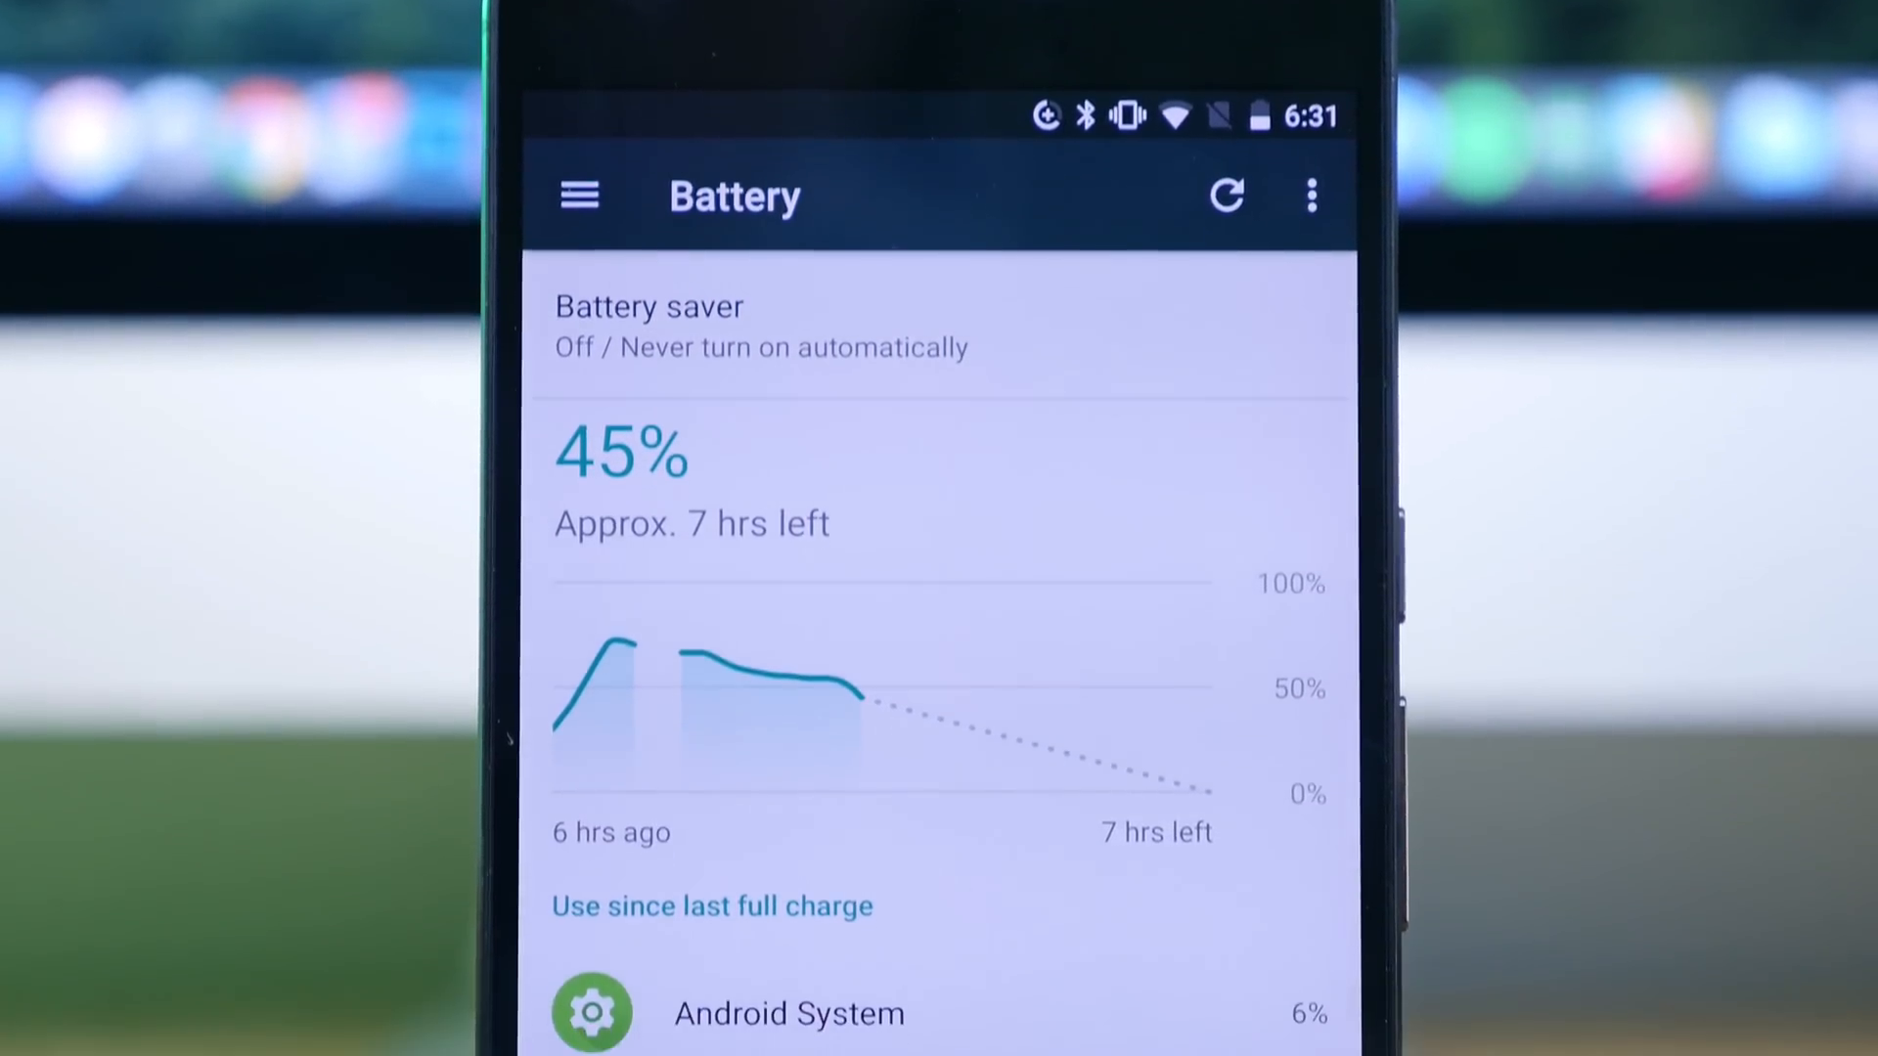
scroll("down", 3)
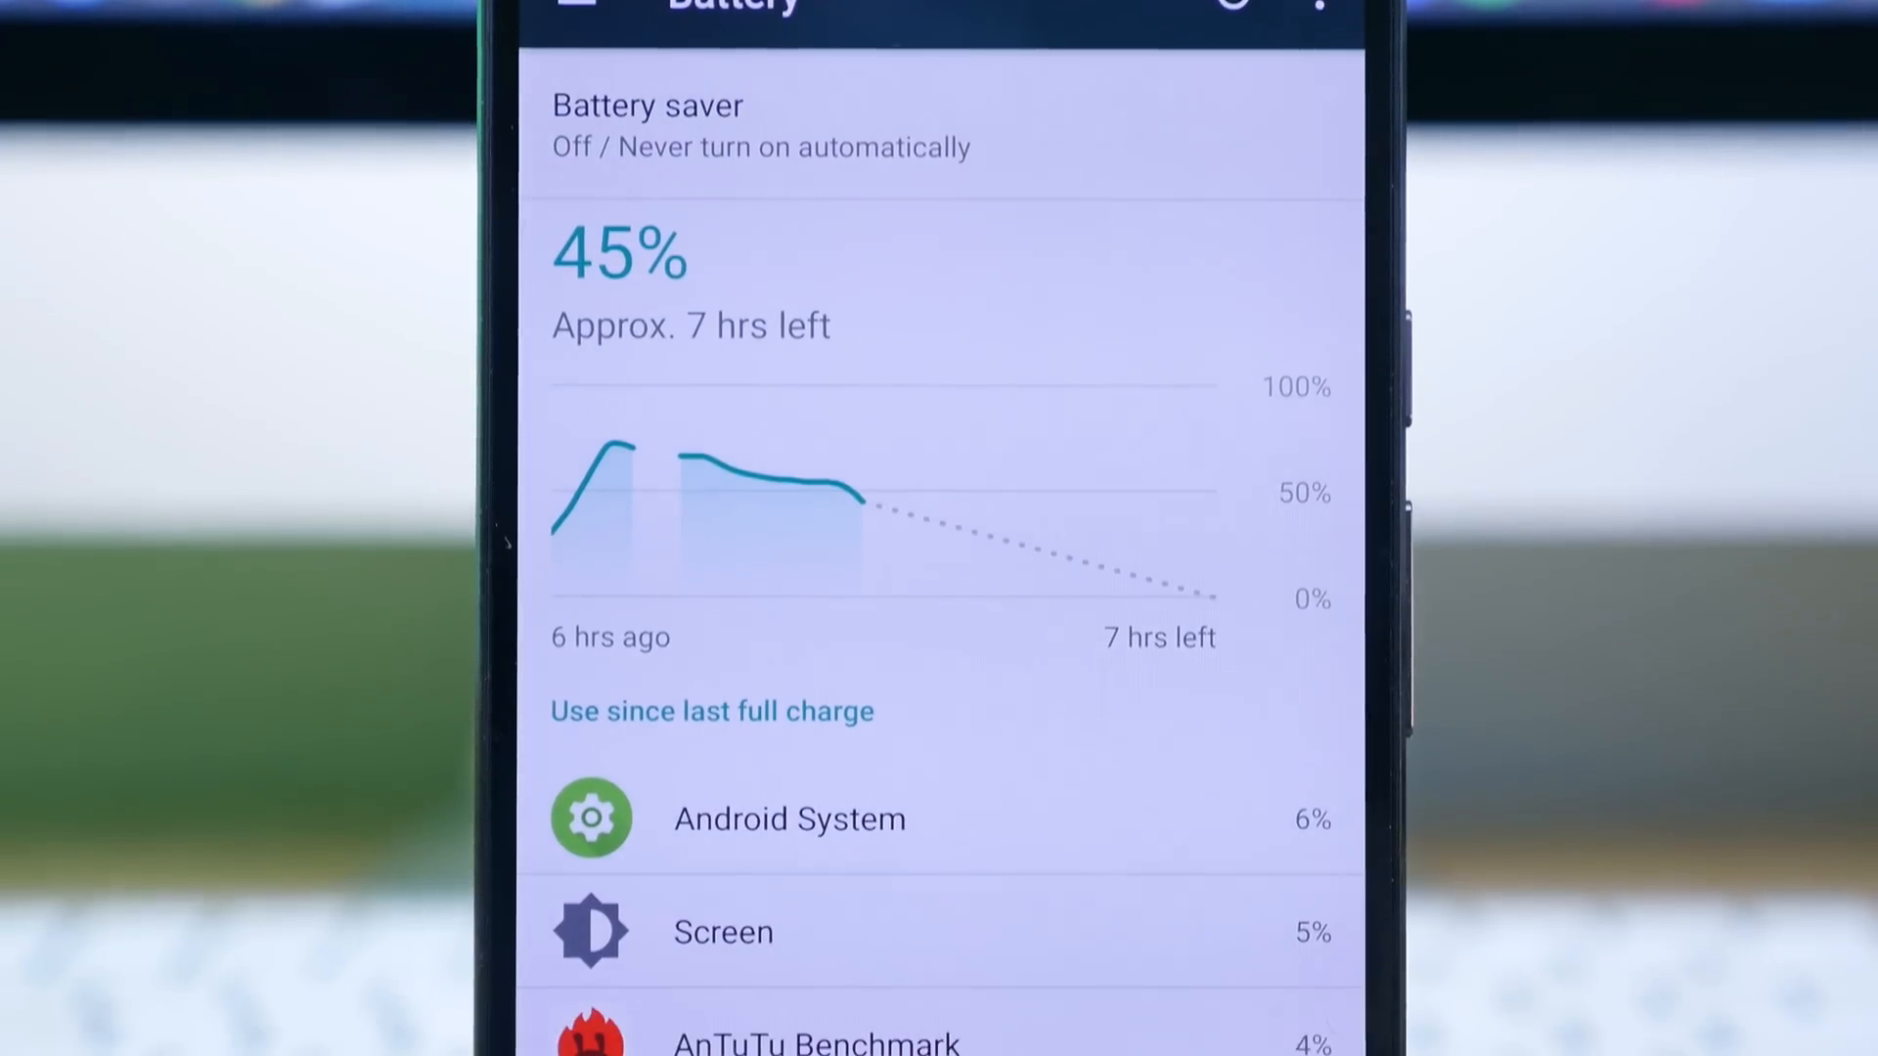
scroll("down", 3)
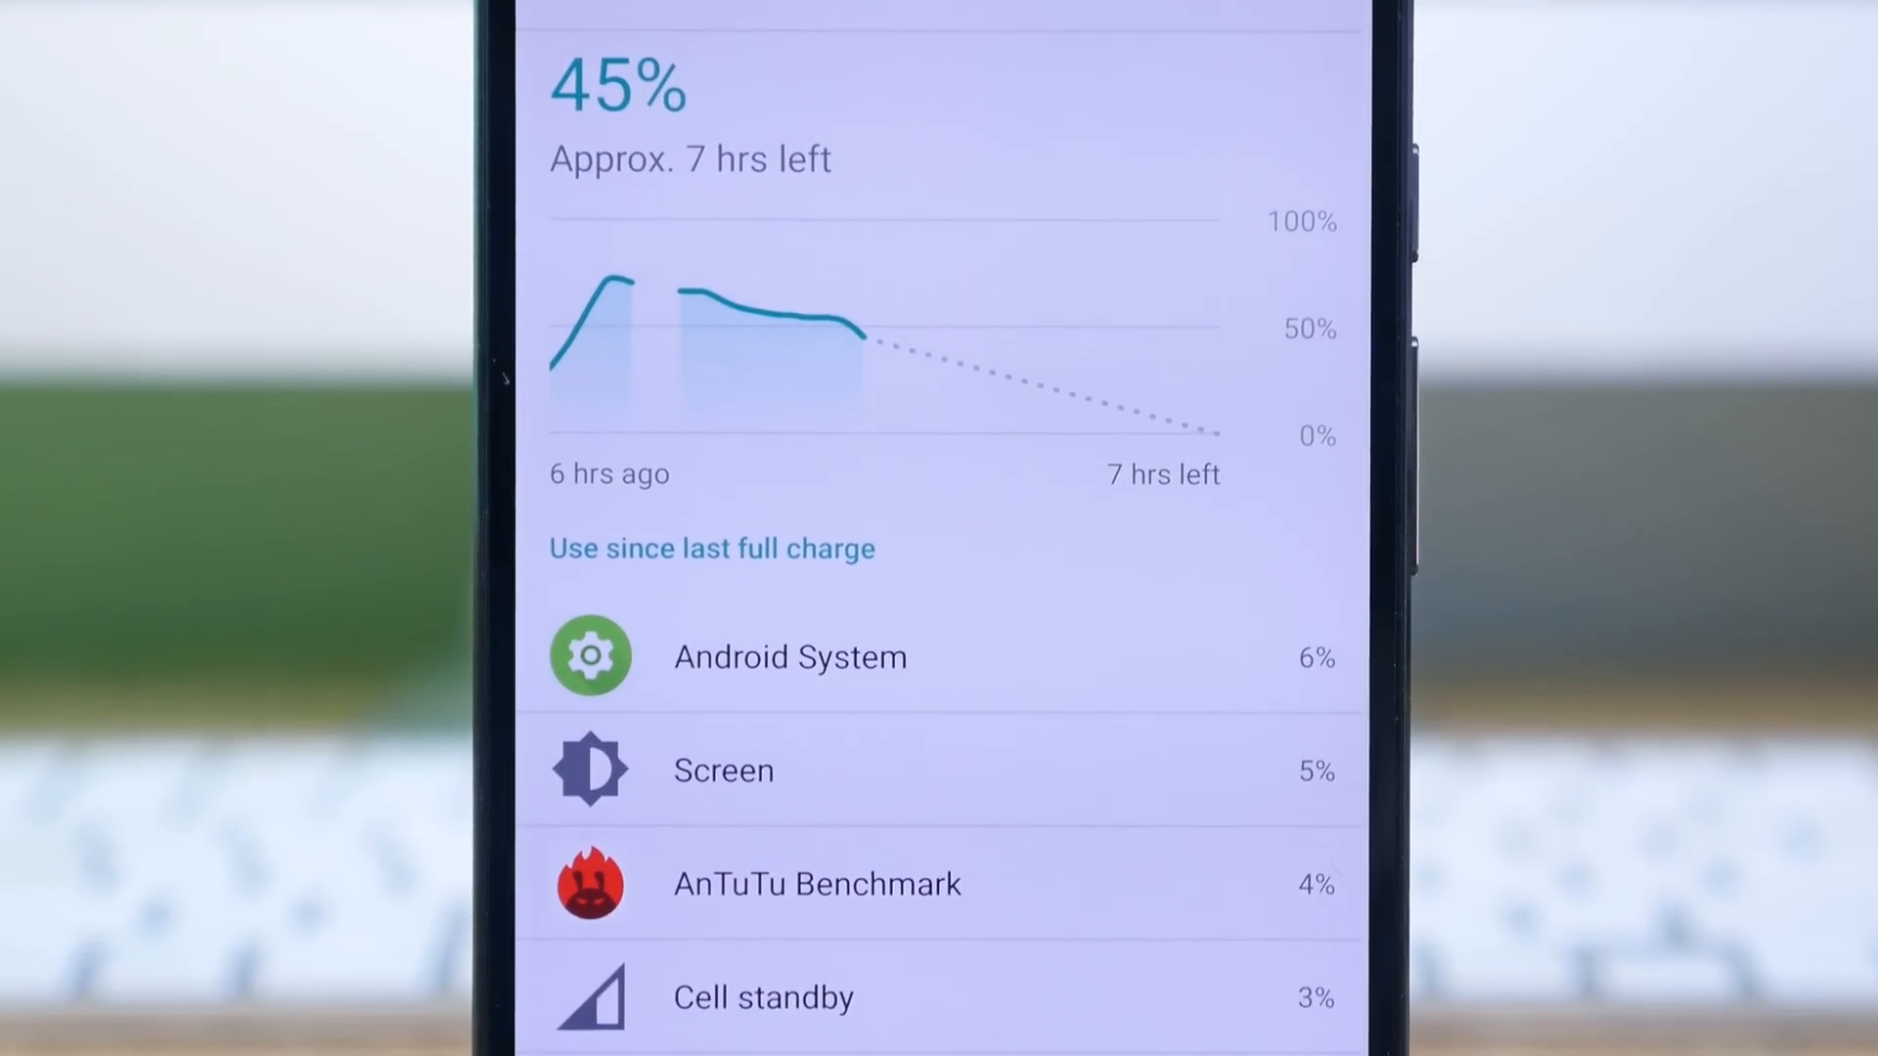
scroll("down", 3)
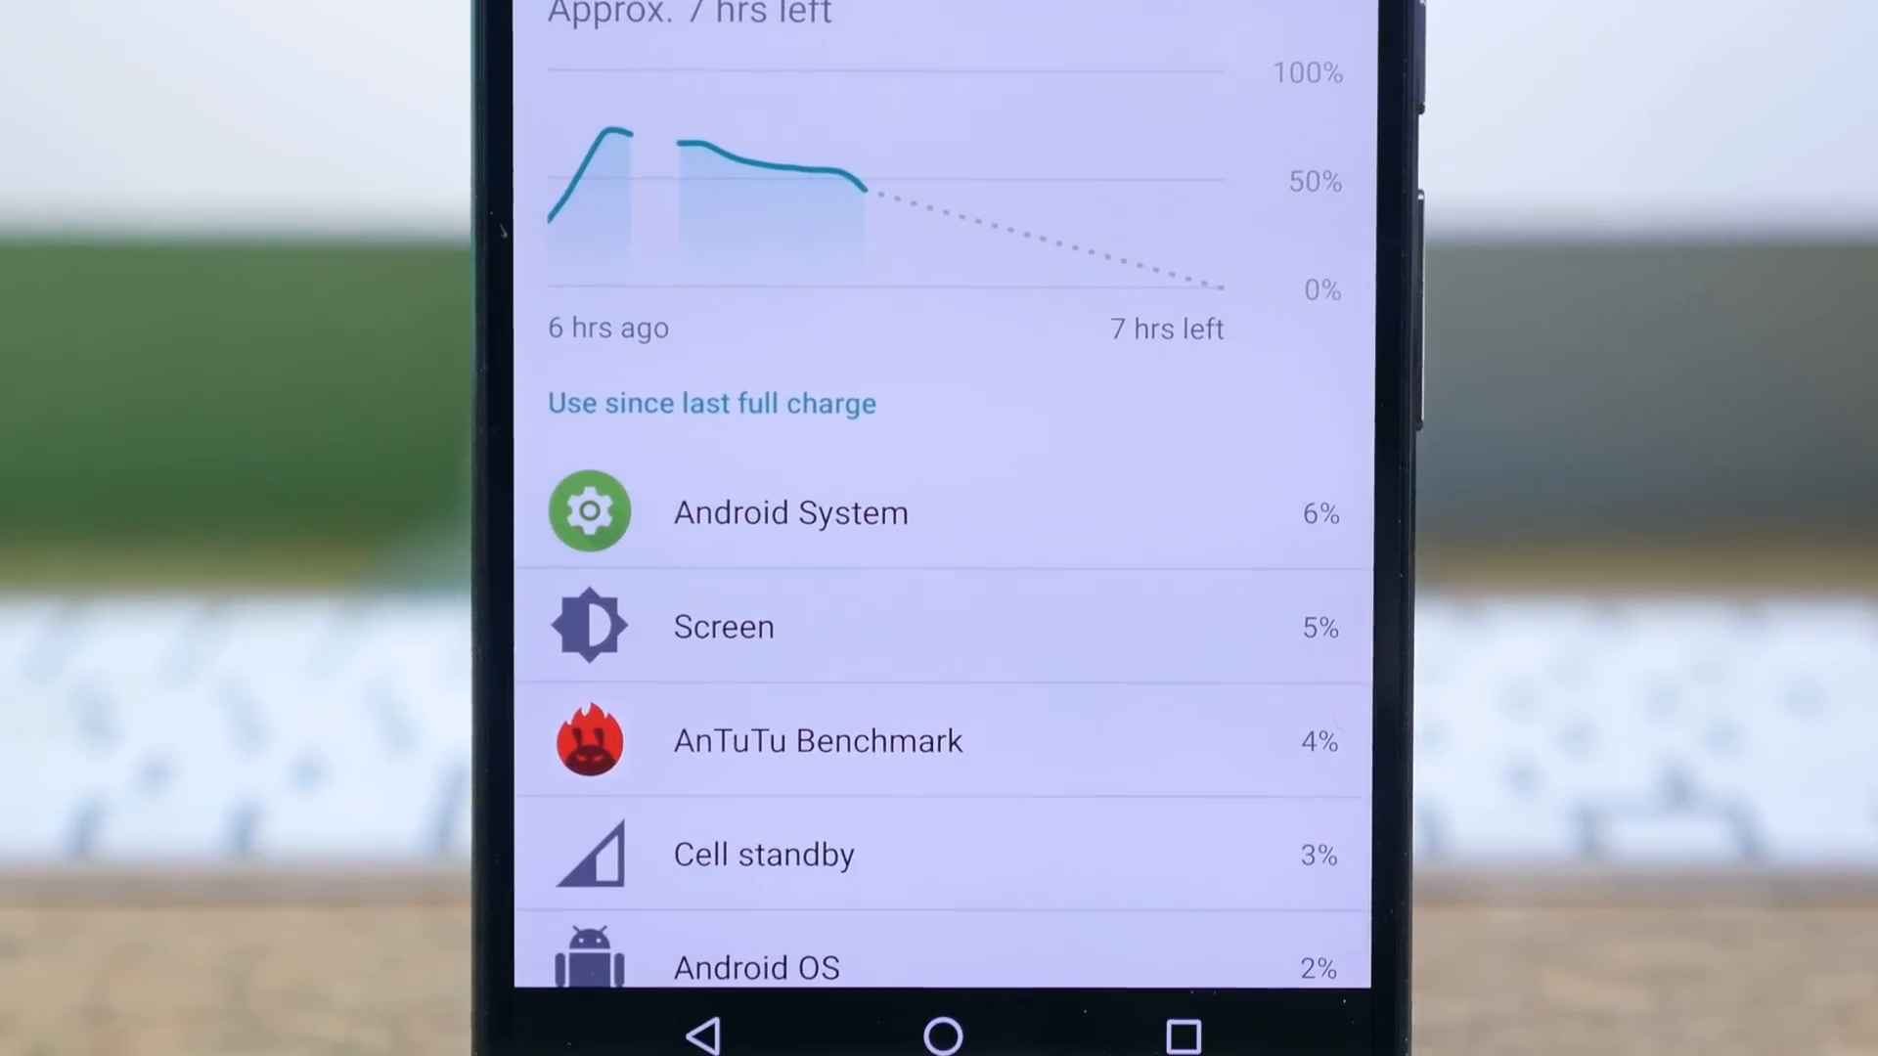